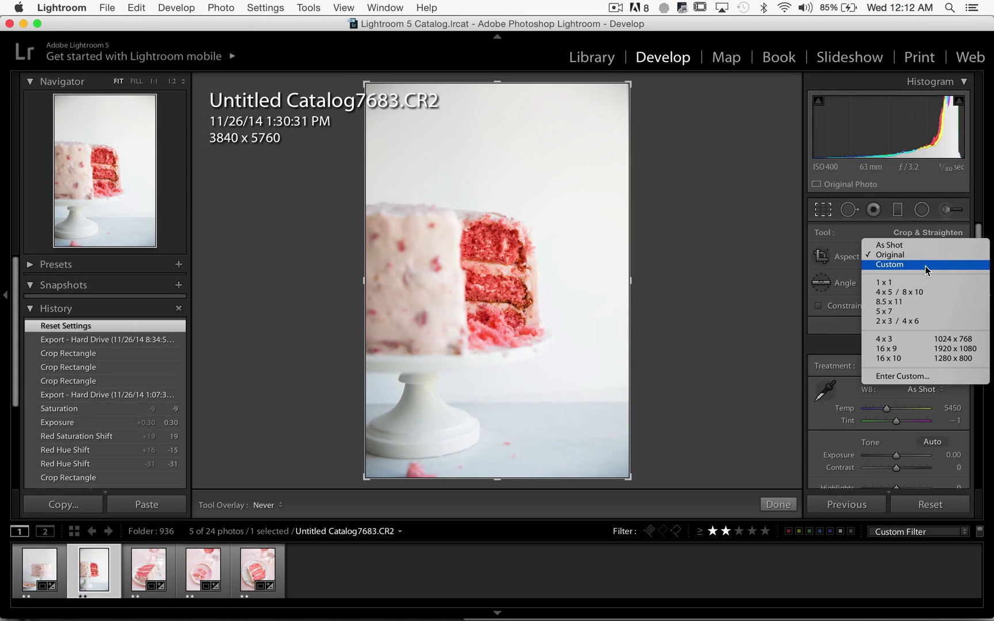
Step: Crop the sliced cake photo to 4x5, then re-crop tighter to 2866 x 3583
click(911, 291)
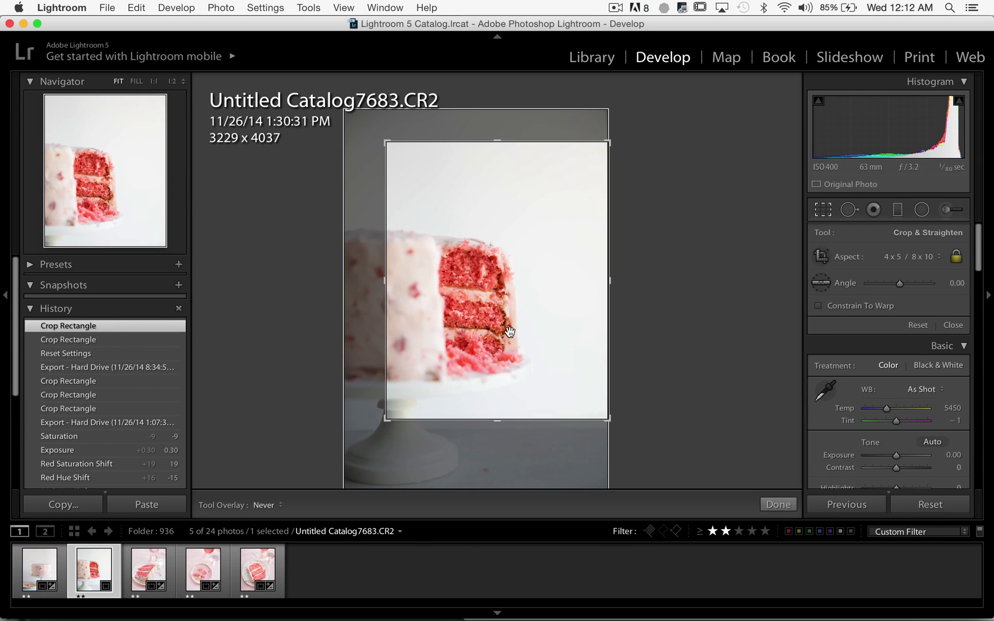
click(778, 504)
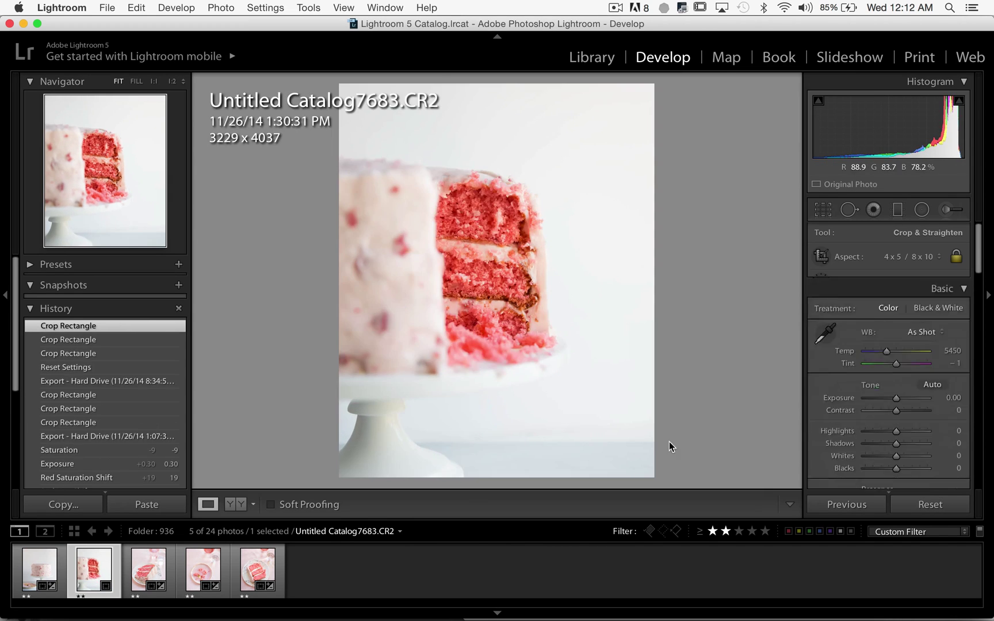
click(822, 209)
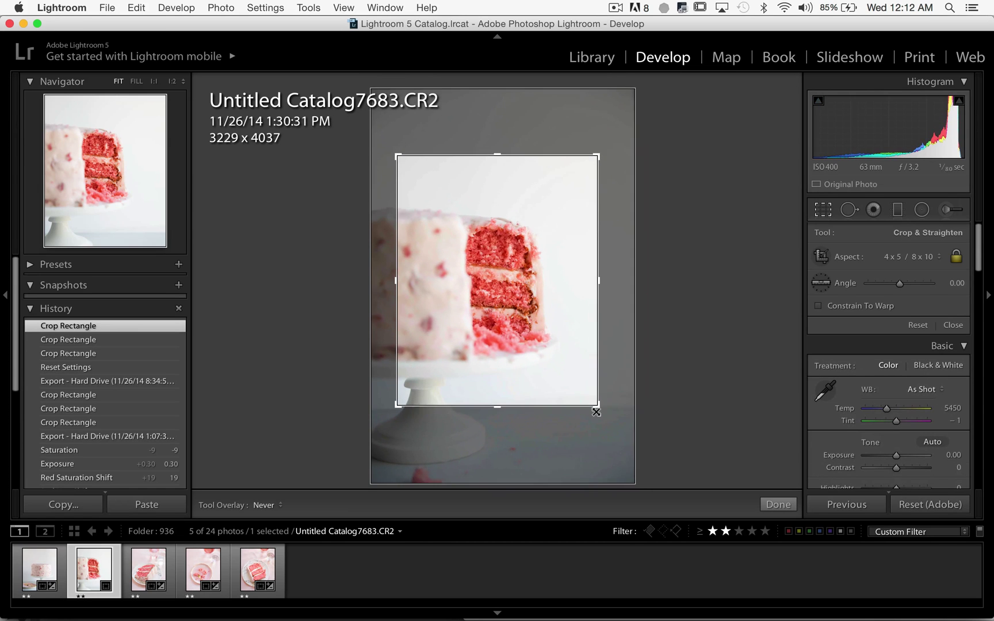
click(778, 503)
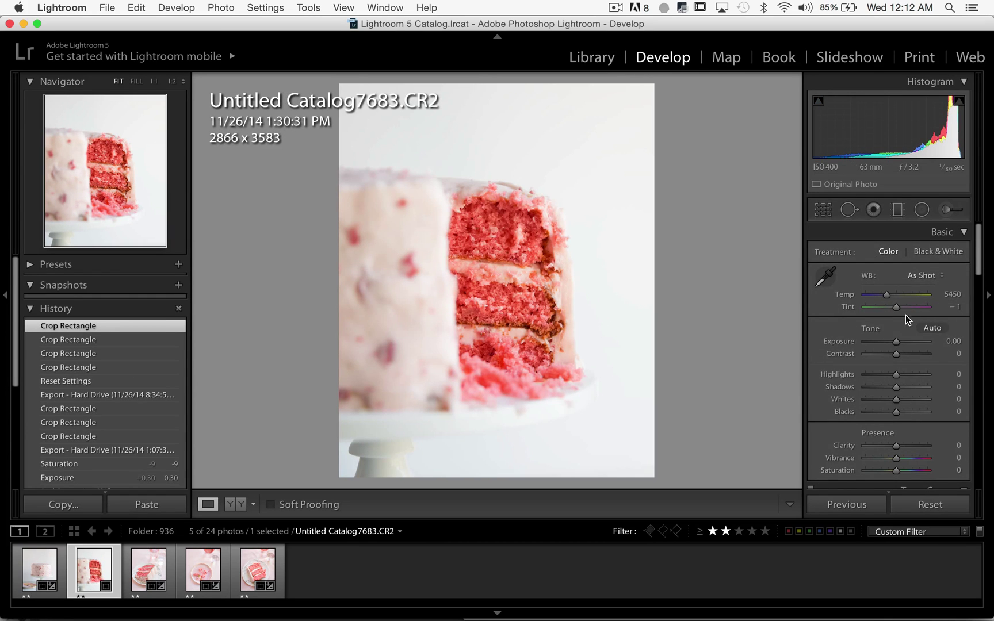
Step: Set the cake photo's exposure to +0.20, contrast to +9 and saturation to -17
drag(895, 341, 900, 341)
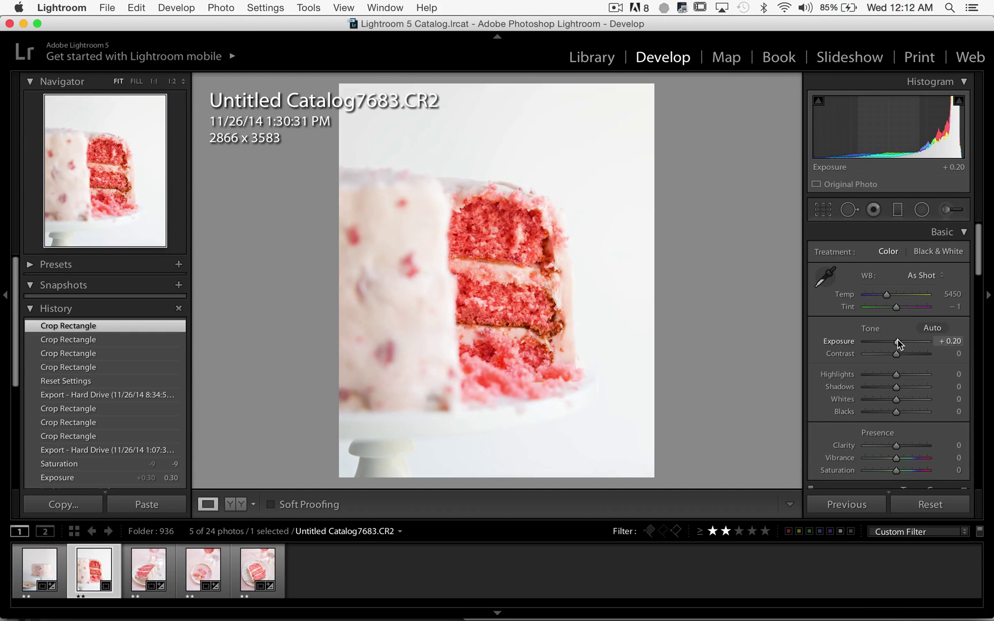
drag(895, 354, 903, 353)
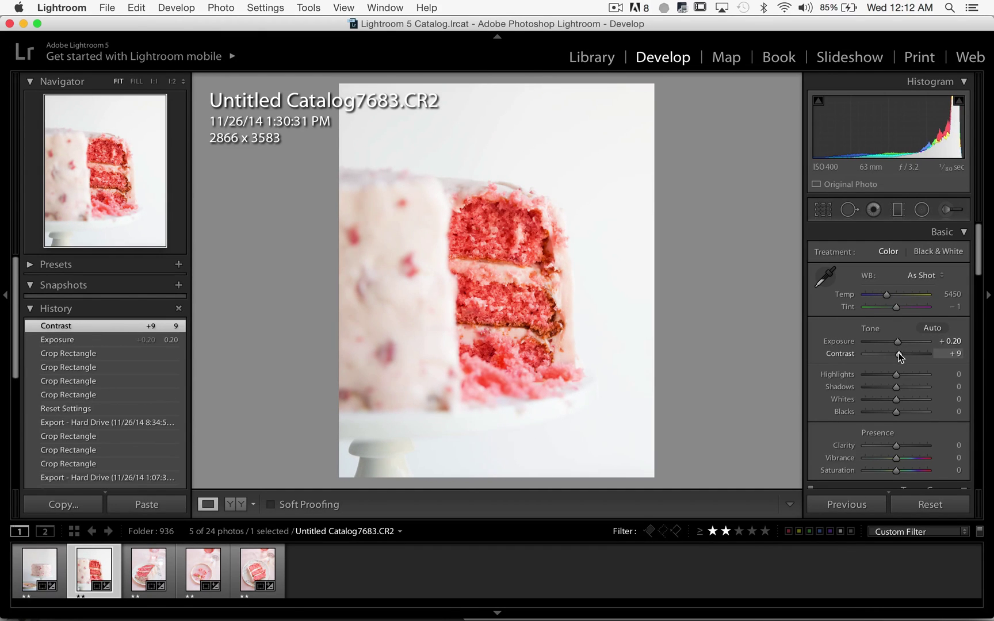
drag(895, 470, 888, 470)
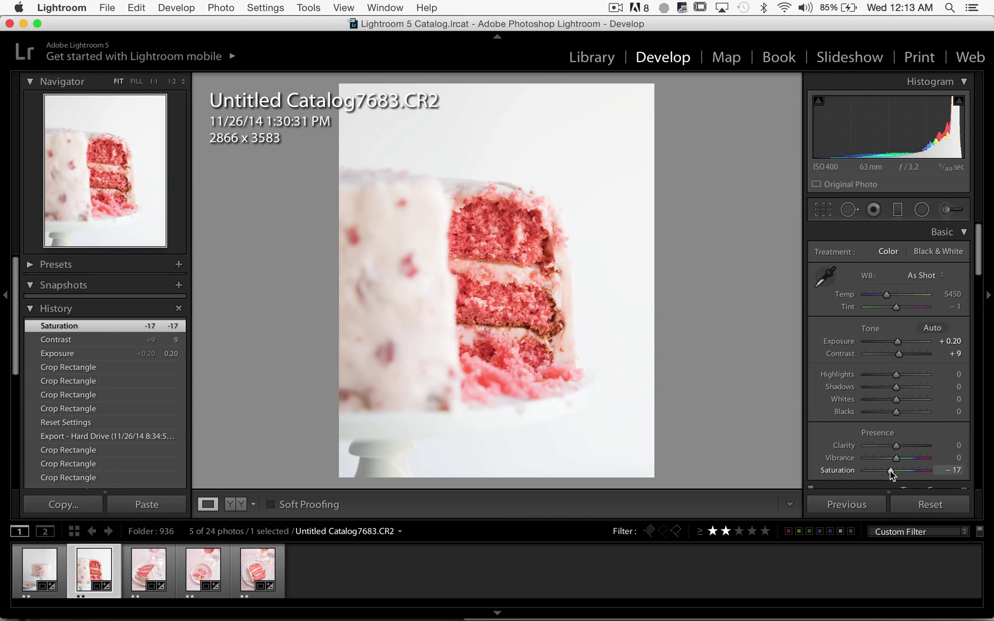
mouse_move(897, 415)
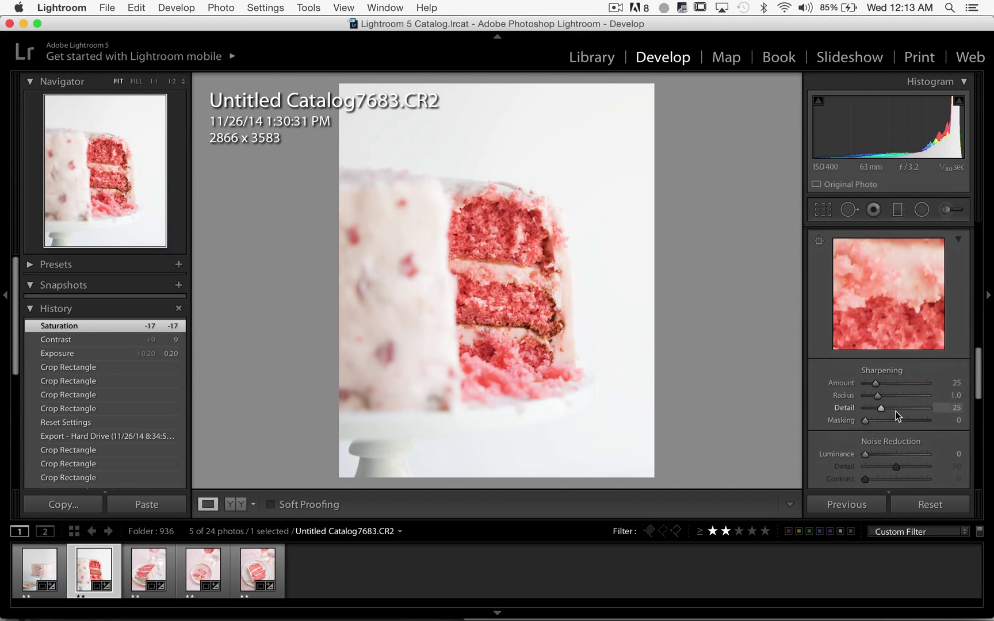
click(818, 418)
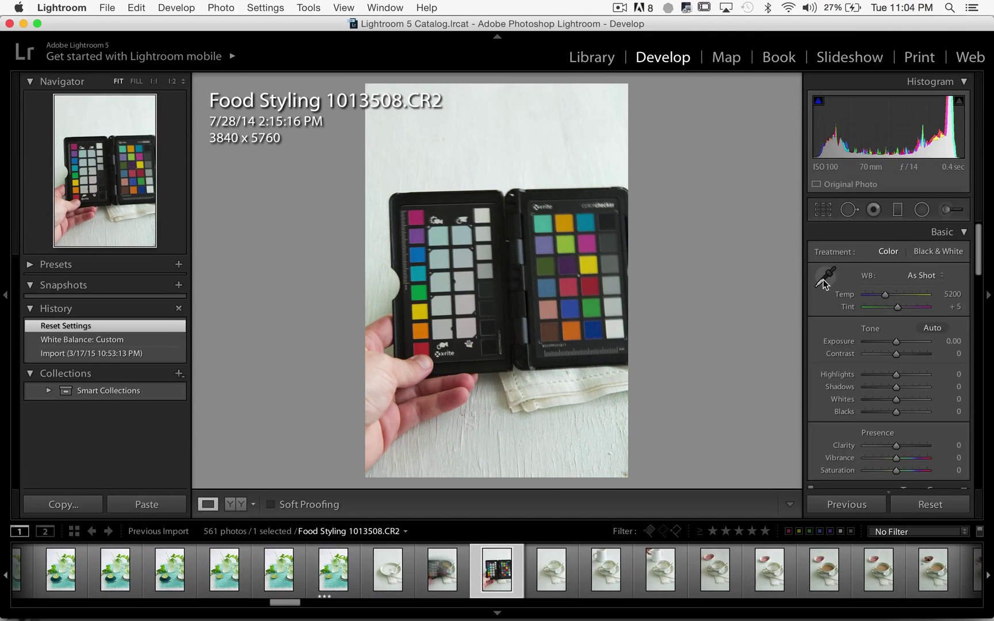
Step: Sample a grey chart patch for white balance, giving 5400 temperature and +20 tint
click(827, 275)
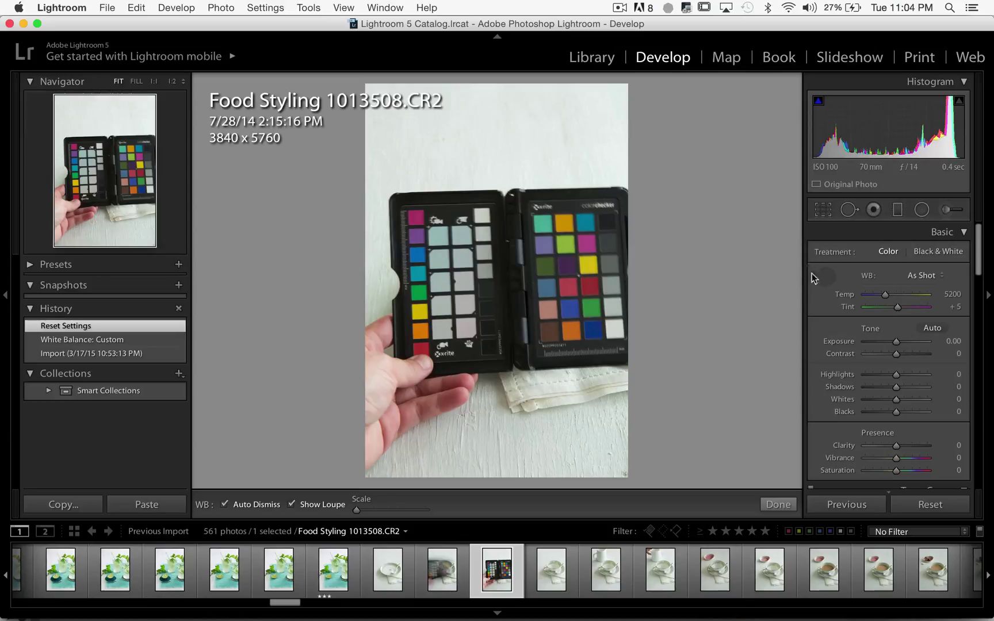
click(826, 276)
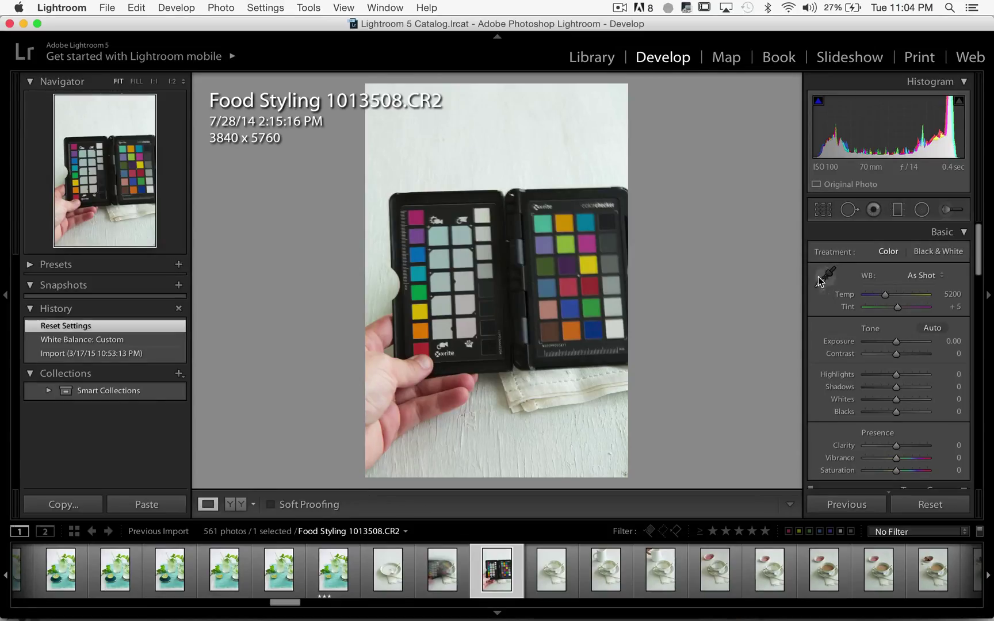
click(828, 275)
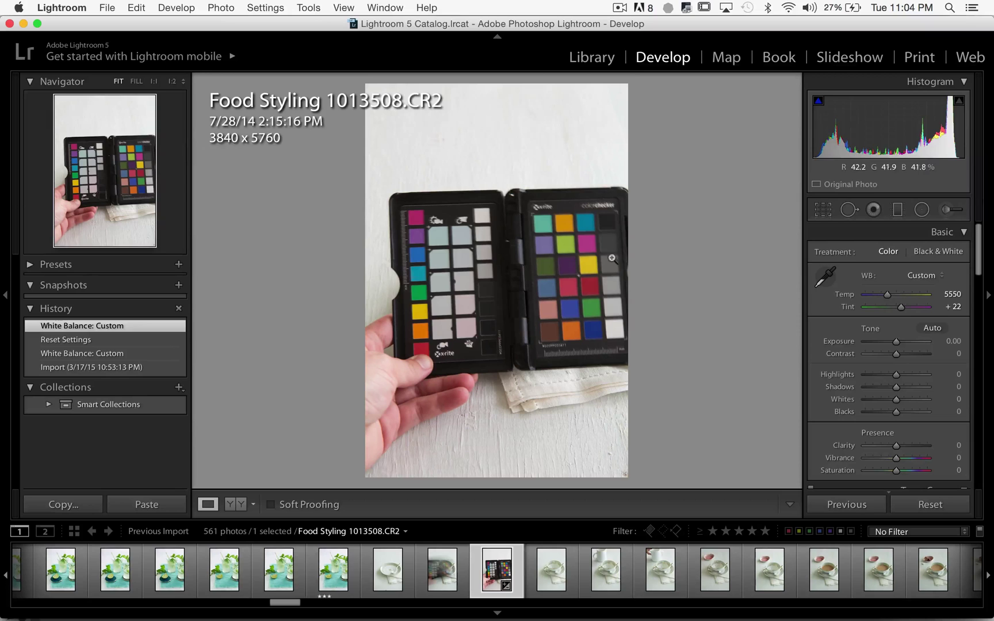
click(825, 277)
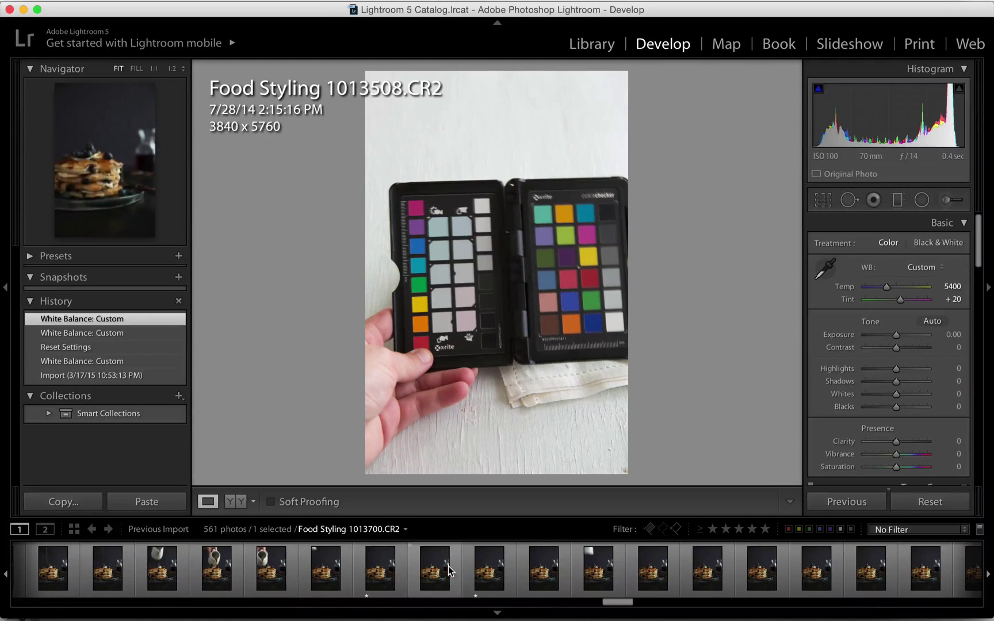
Step: Rate pancake shots 1013699 and 1013701 one star while stepping through the filmstrip
click(379, 577)
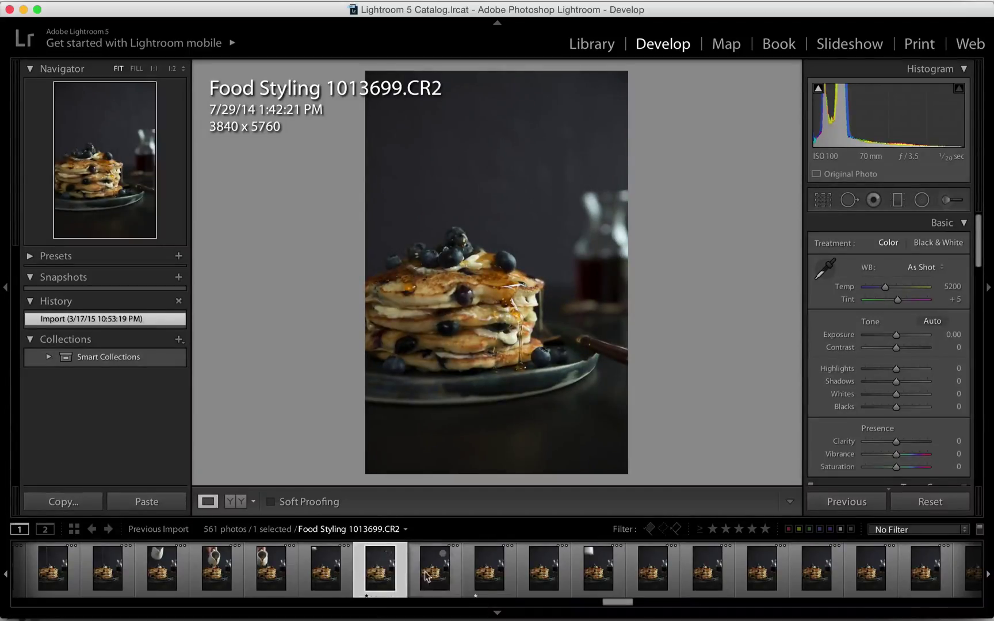
key(1)
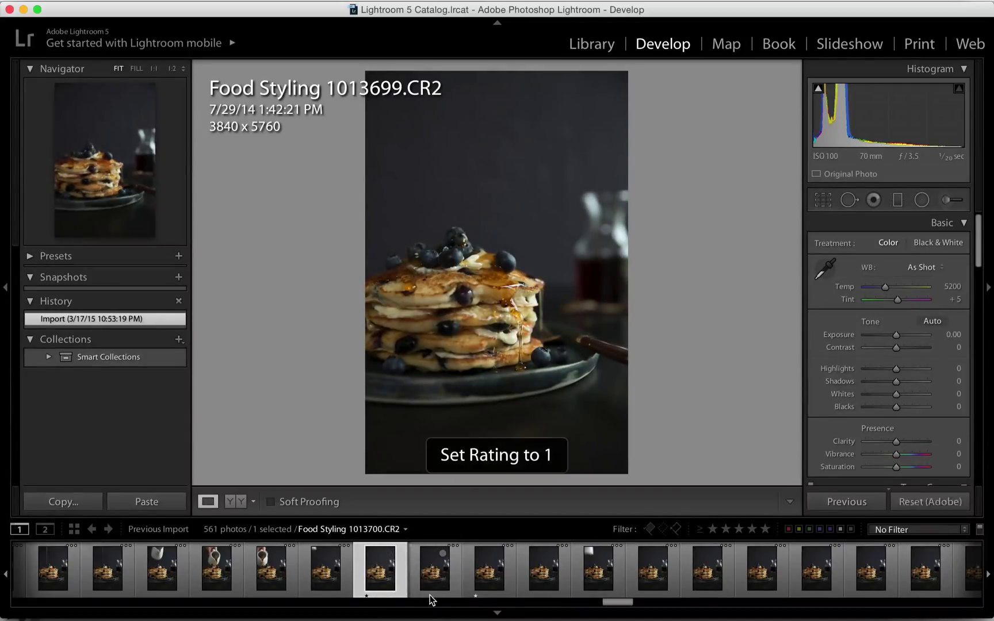
click(488, 577)
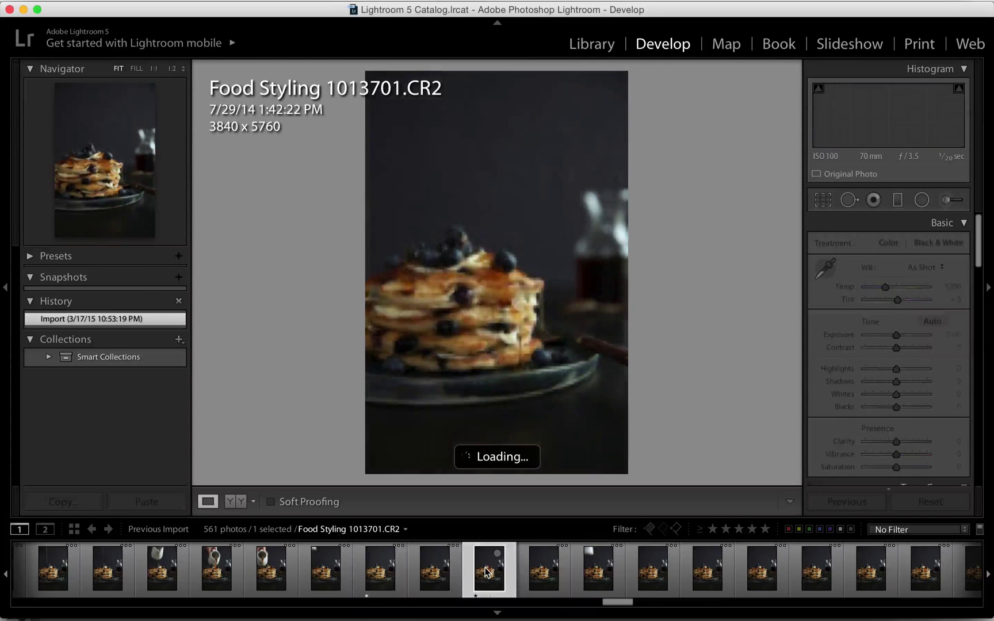
key(1)
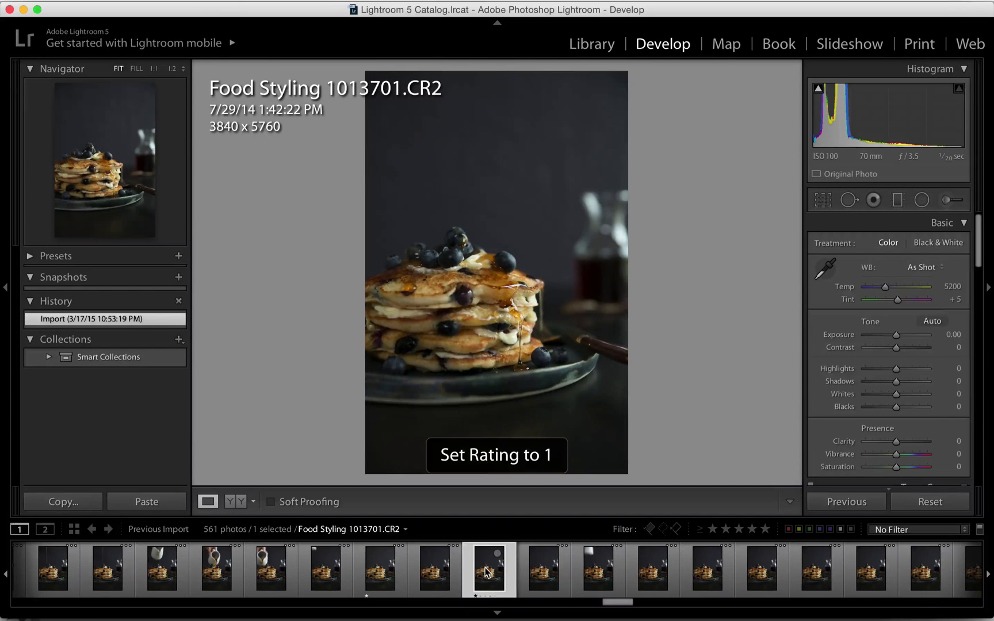
key(right)
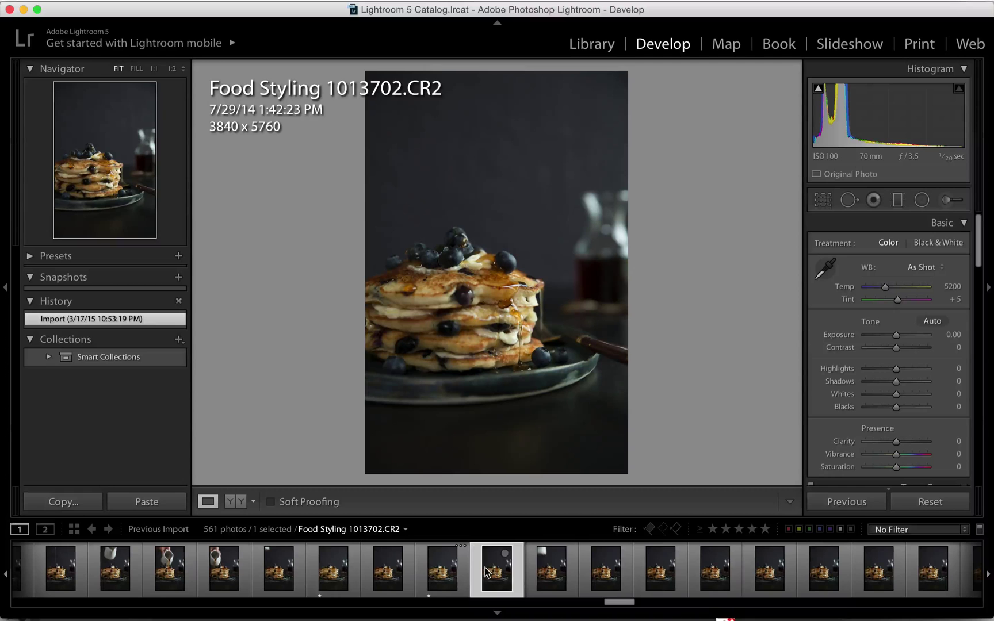
mouse_move(489, 572)
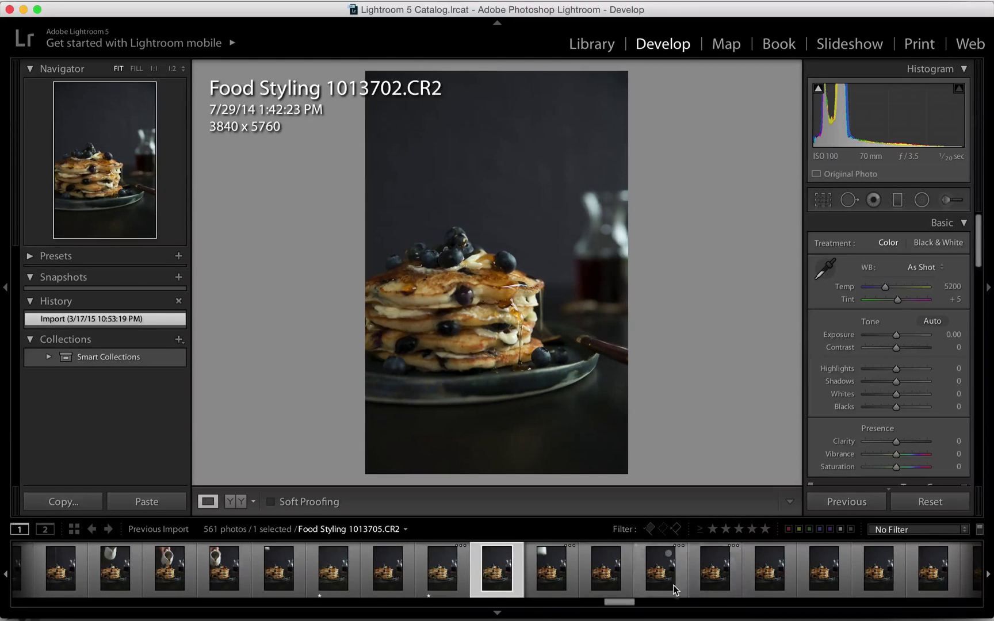
click(337, 582)
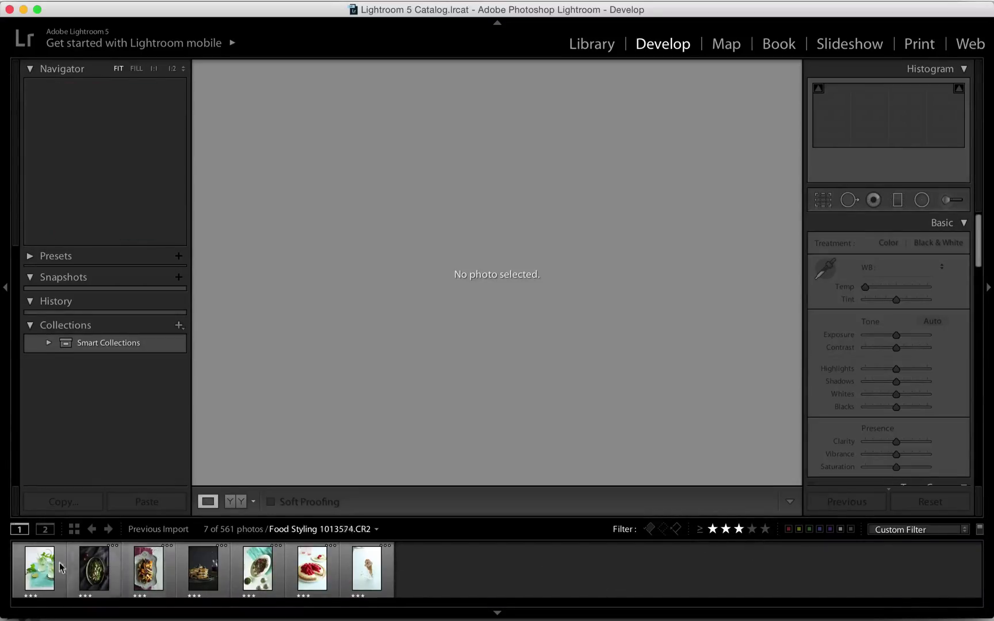
Step: Open mint limeade photo 1013505 from the three-star filtered filmstrip
click(42, 578)
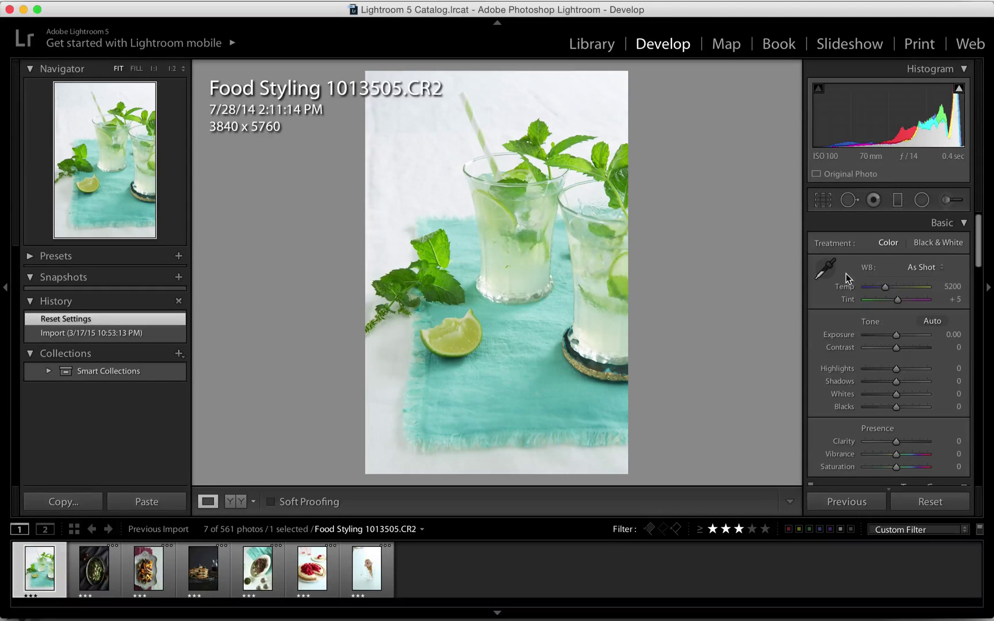
click(822, 199)
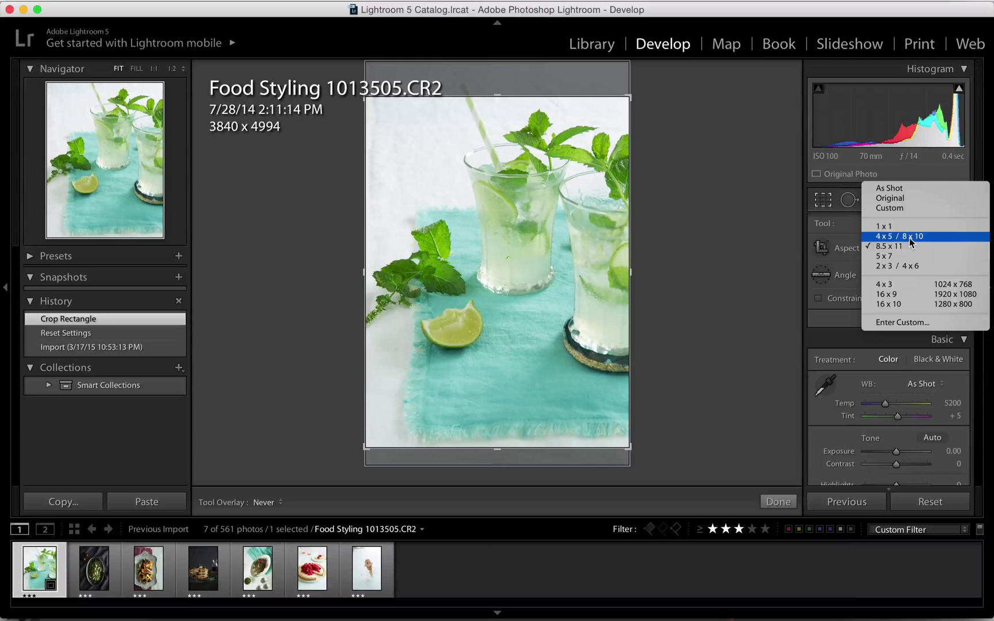
Step: Crop the drinks photo to 4x5 at 3840 x 4800 and raise contrast to +9
click(909, 235)
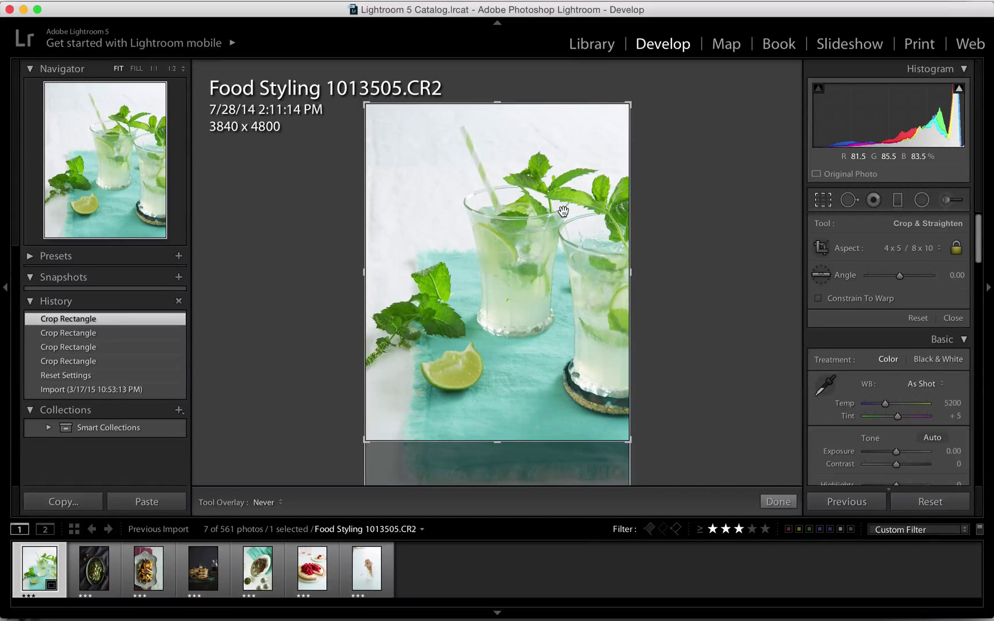
click(953, 318)
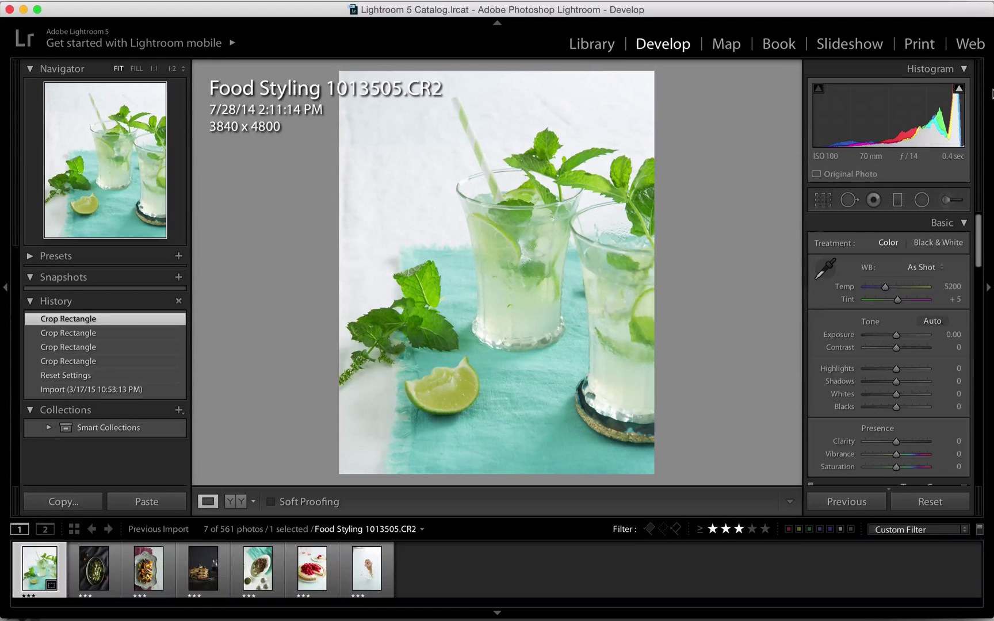
click(958, 89)
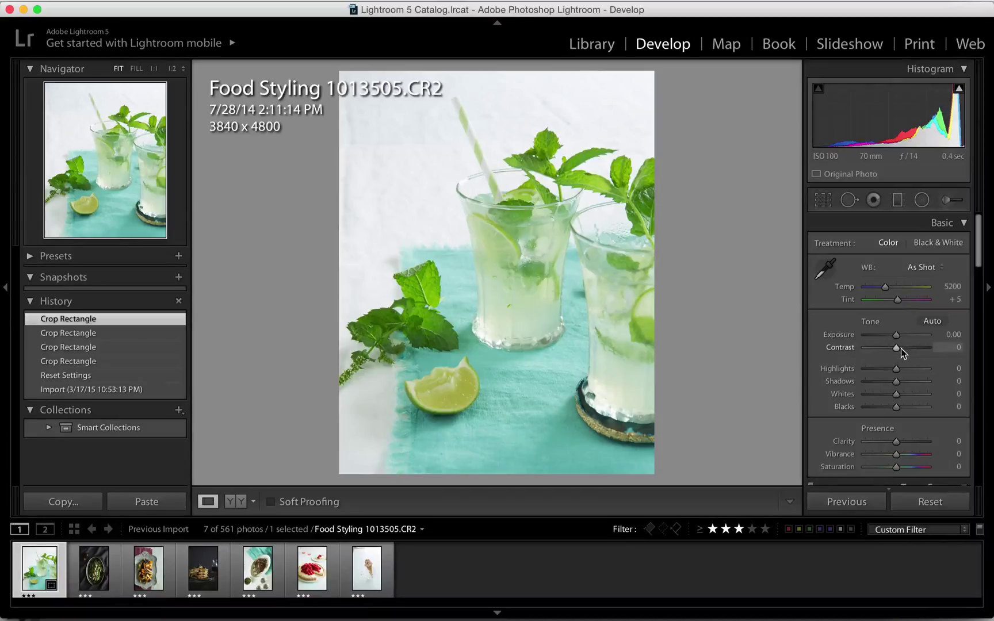
drag(896, 347, 900, 347)
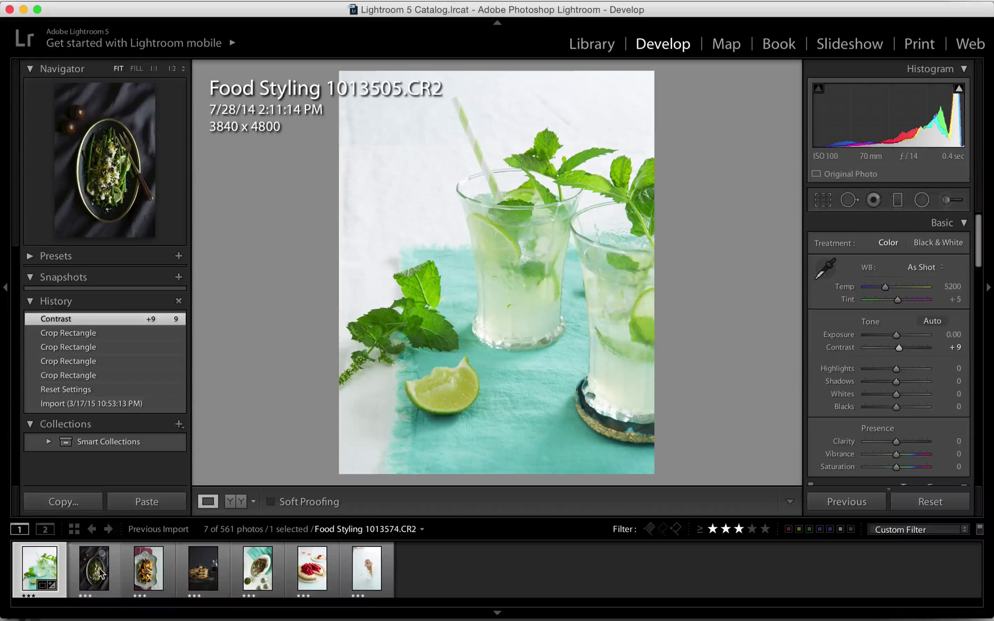
Step: Open steak platter photo 1013751 and rotate it 180 degrees
click(204, 576)
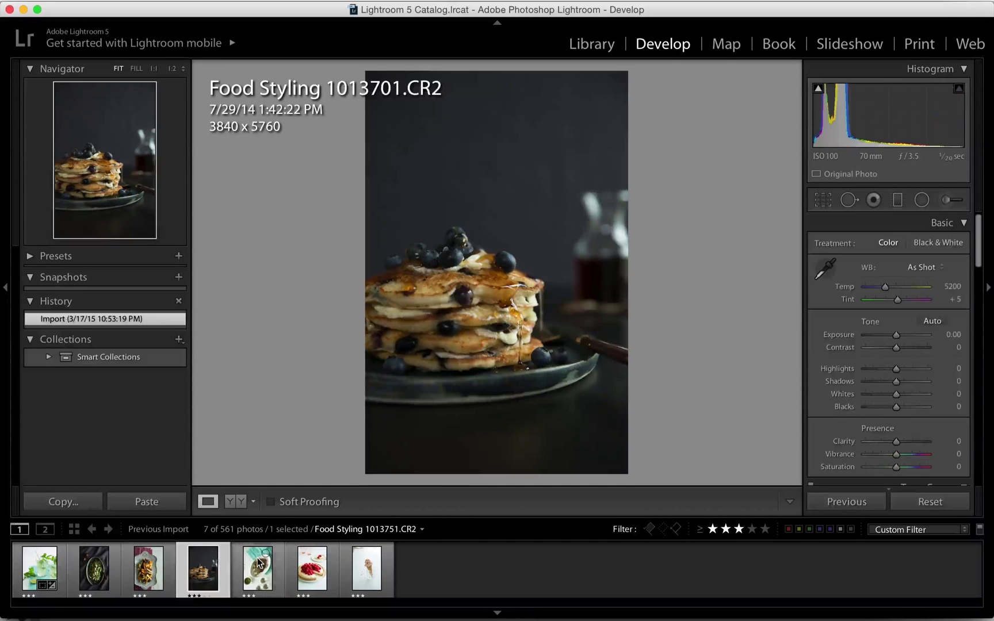
click(260, 577)
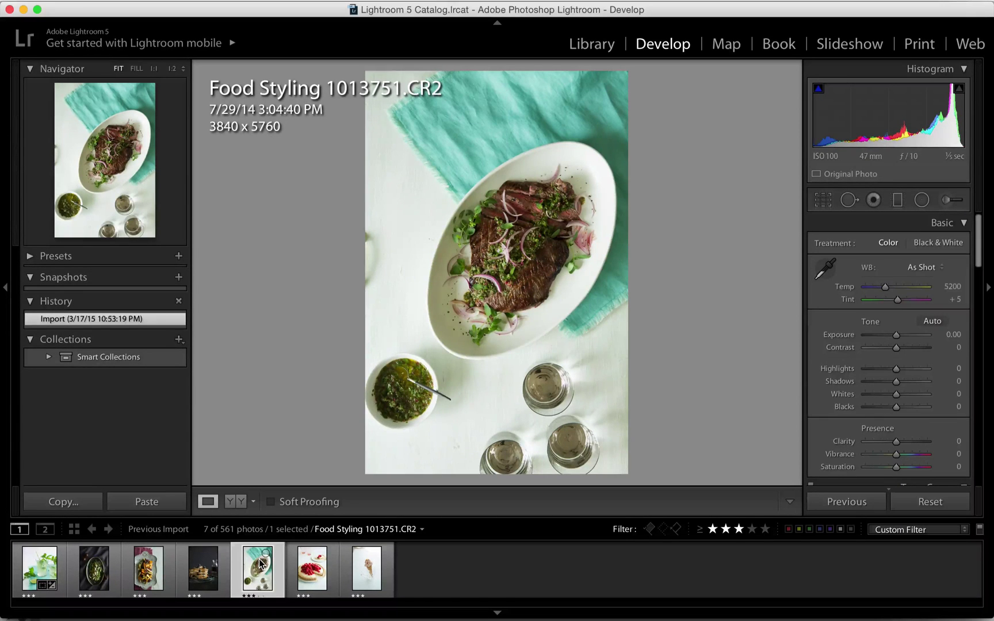
mouse_move(259, 567)
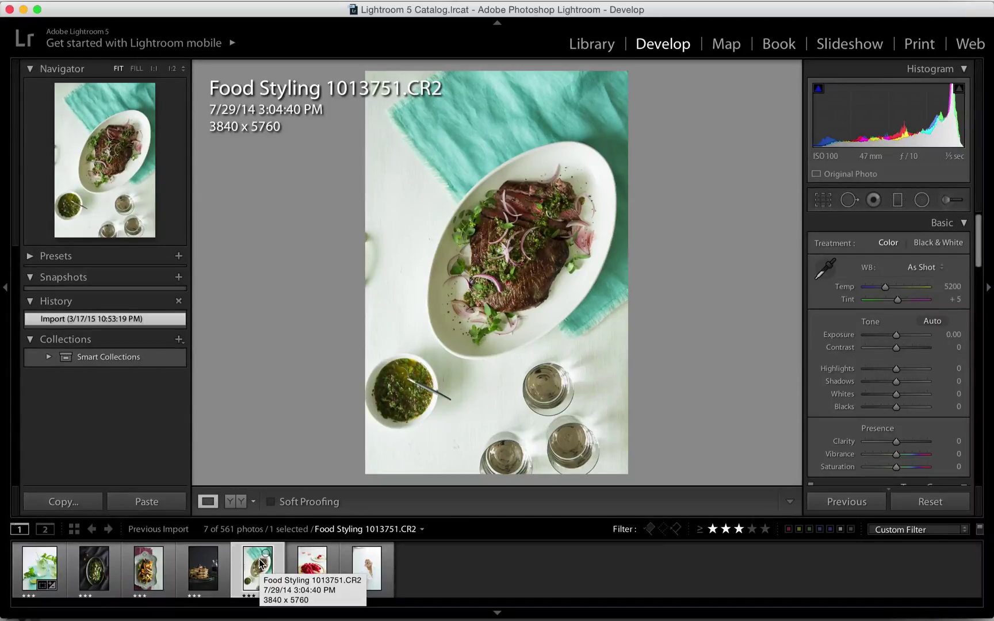
key(])
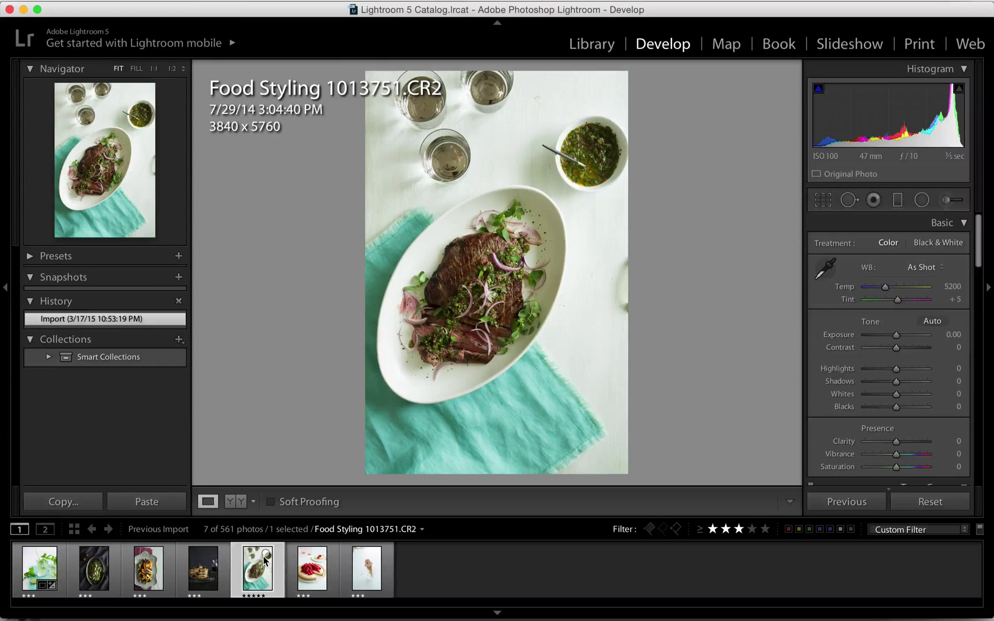
Step: Crop the steak photo to a 4 x 5 ratio measuring 3782 x 4727
click(822, 200)
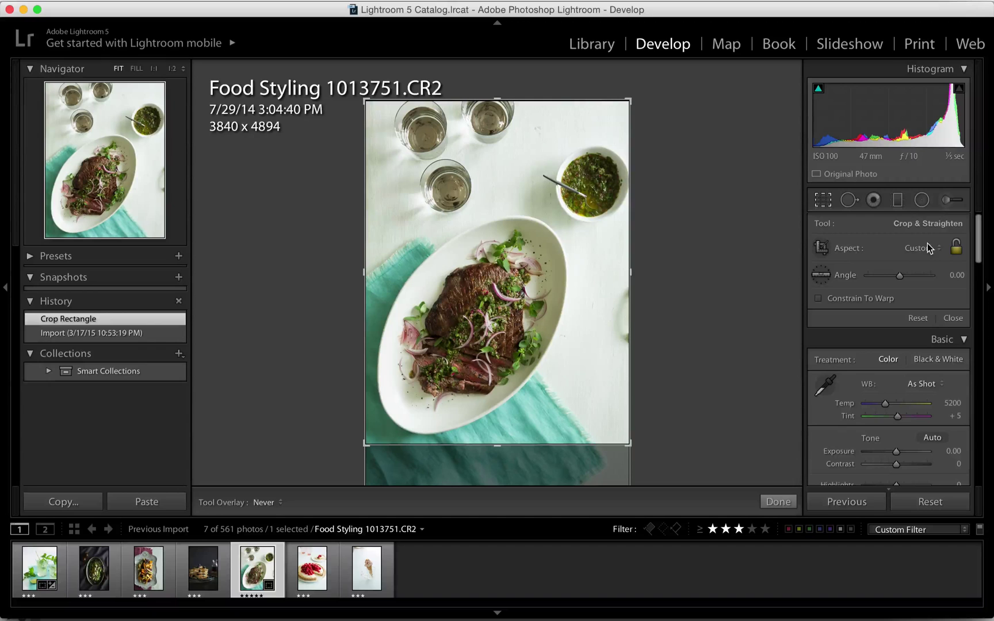
click(920, 248)
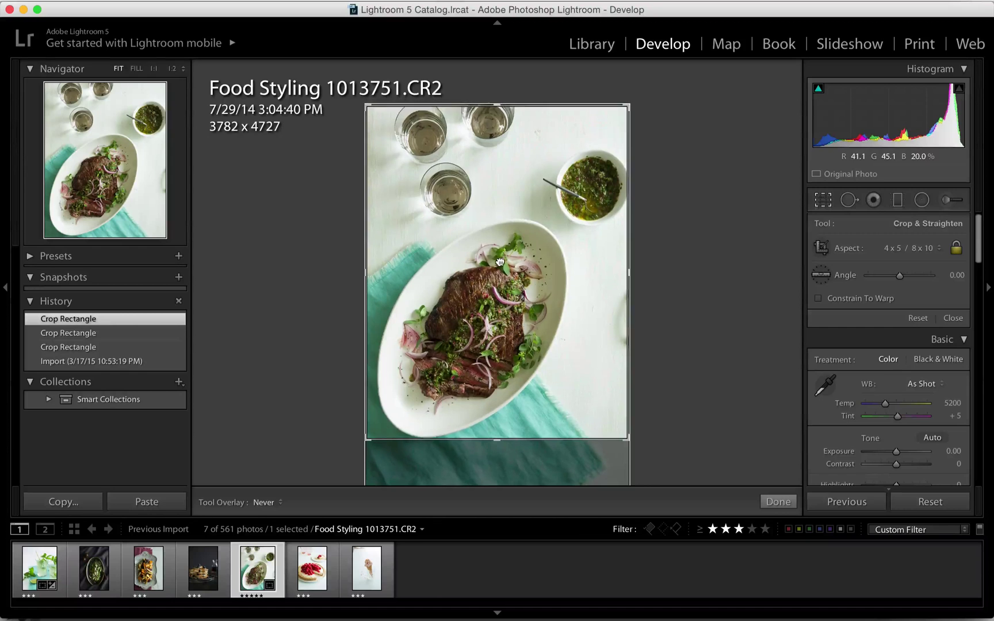
click(952, 318)
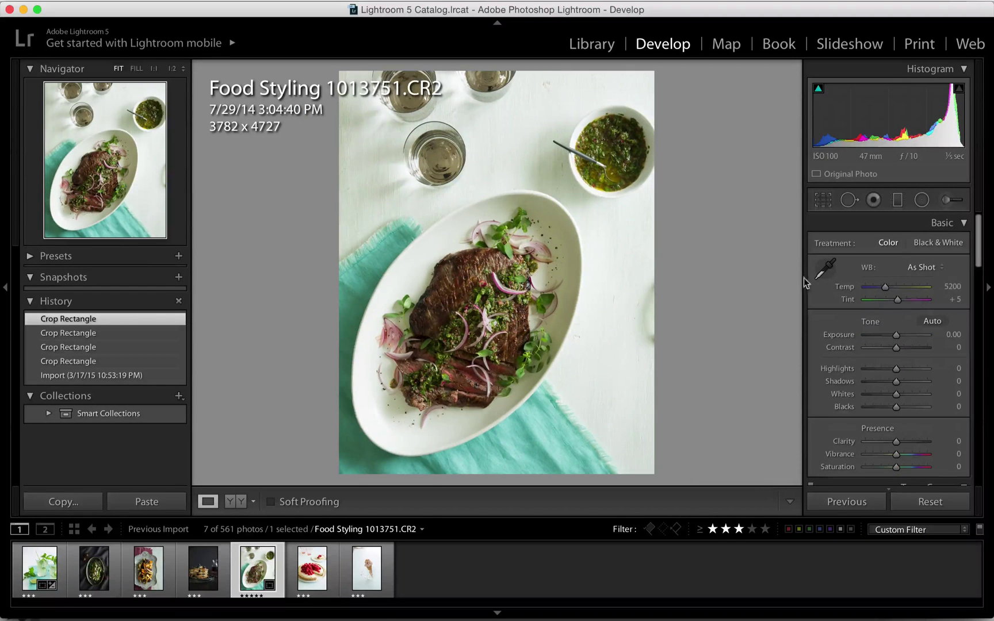
click(829, 270)
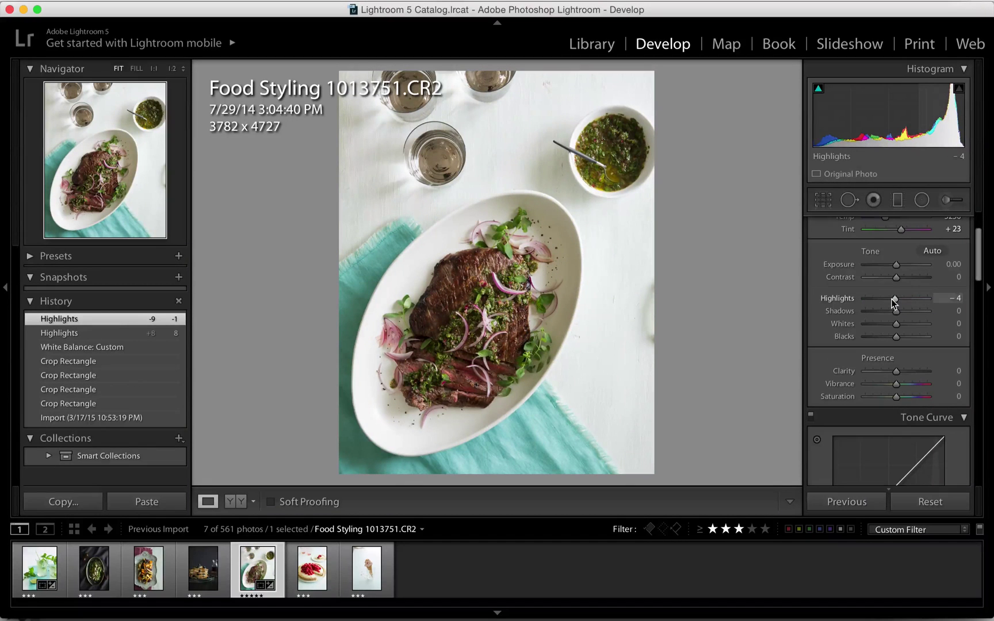
Step: Adjust the steak photo's highlights and raise exposure to +0.19
drag(894, 264, 900, 264)
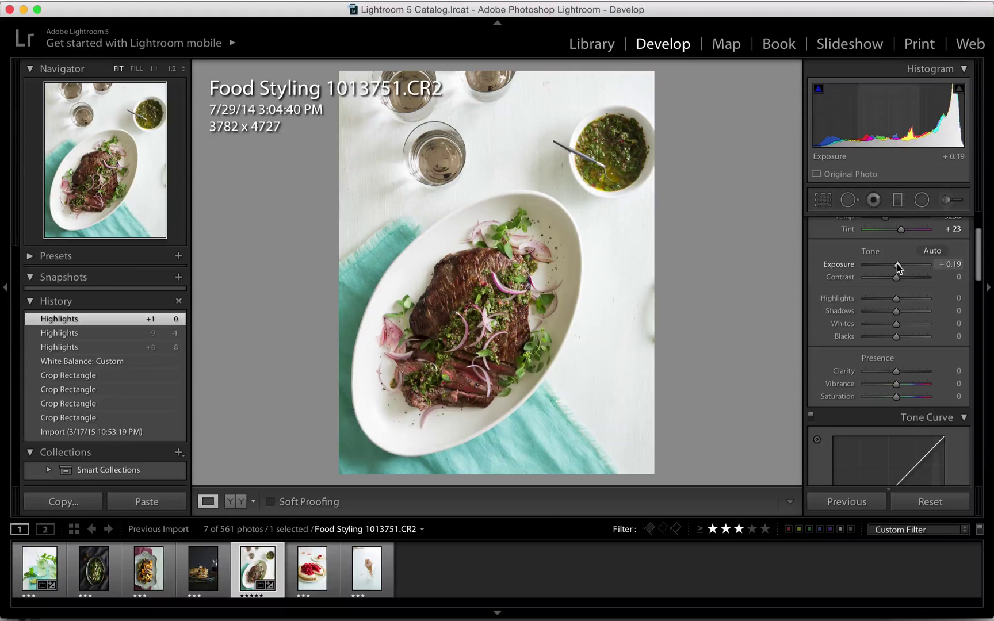
drag(894, 277, 900, 277)
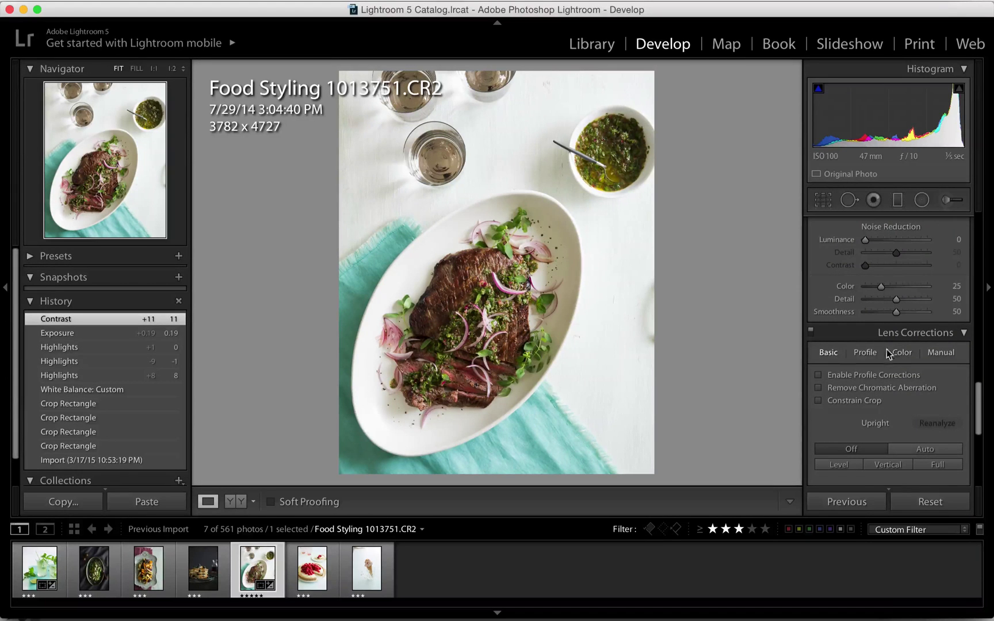
Step: Enable lens profile corrections on the steak photo and copy its develop settings
click(818, 374)
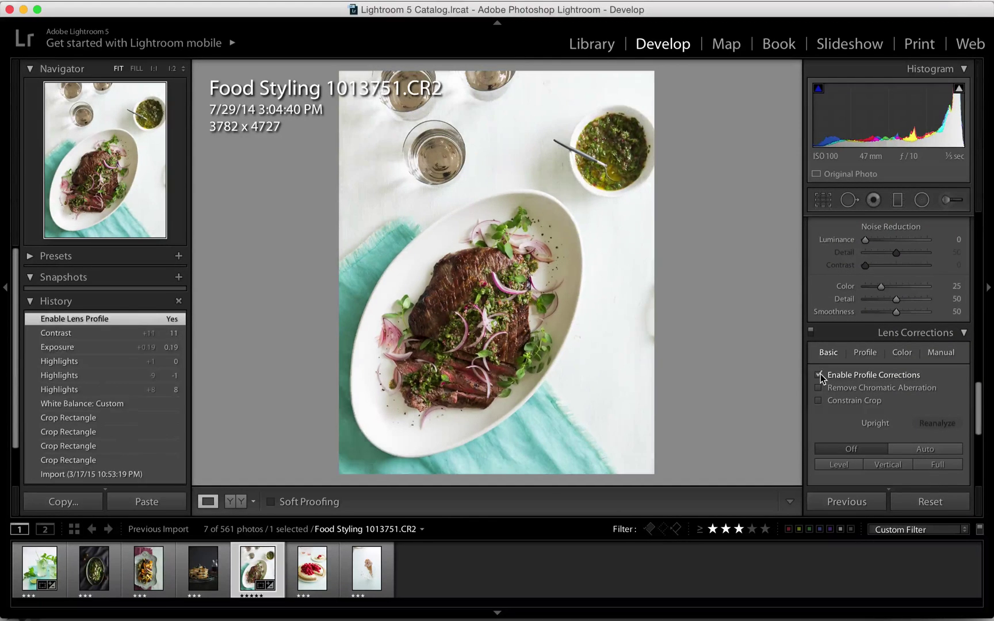
click(818, 375)
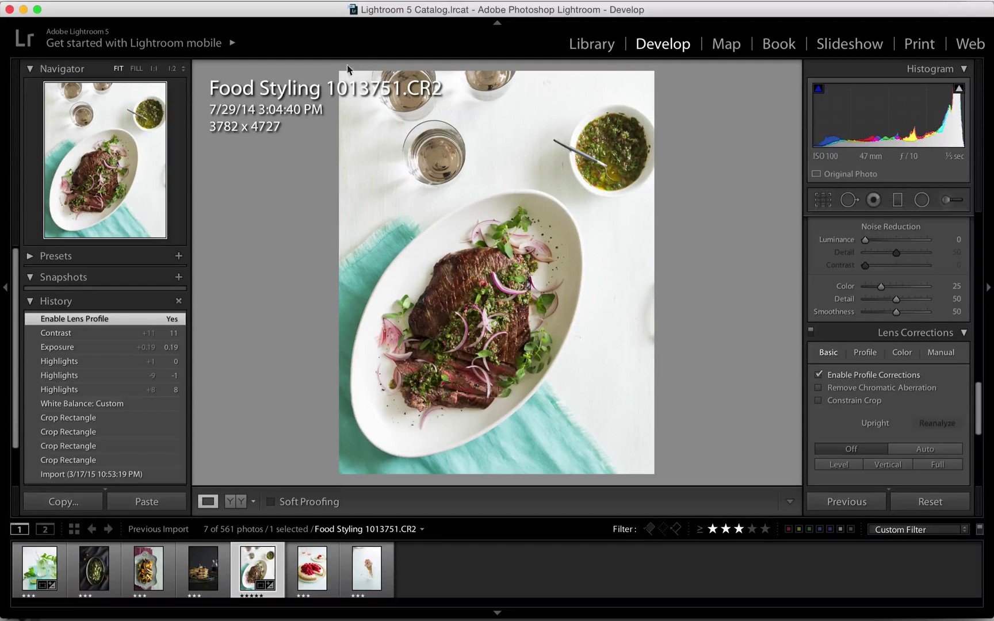
click(313, 576)
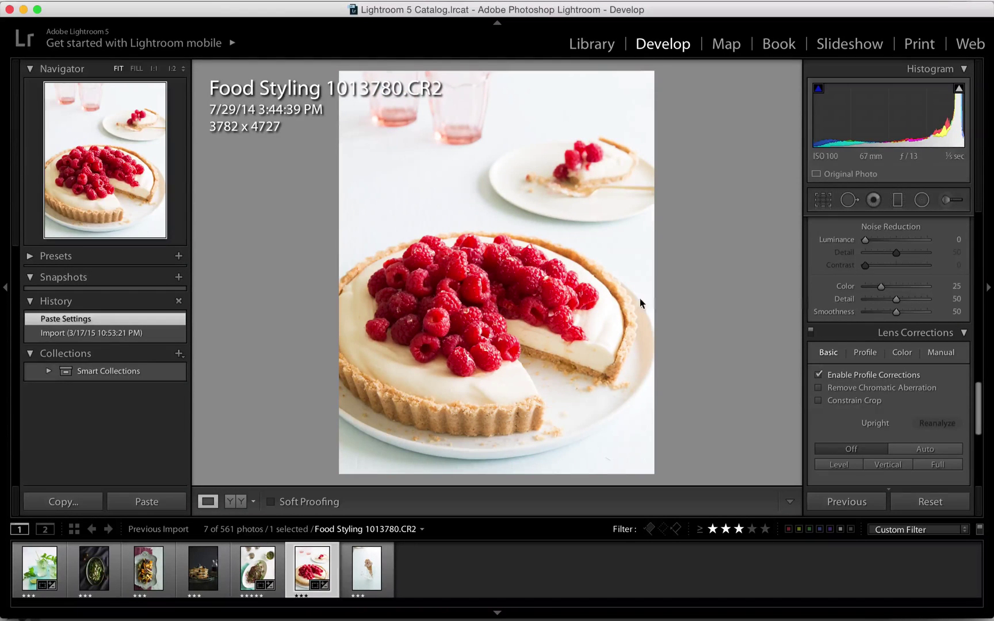
Step: Re-crop the ice cream photo around the cone to 3531 x 4414
click(367, 575)
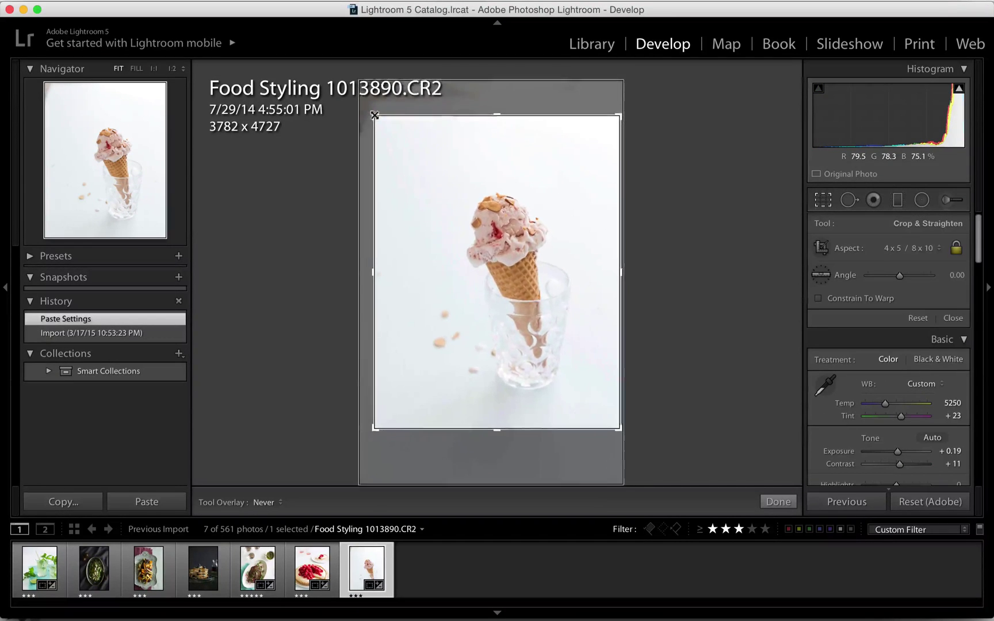
drag(375, 114, 390, 124)
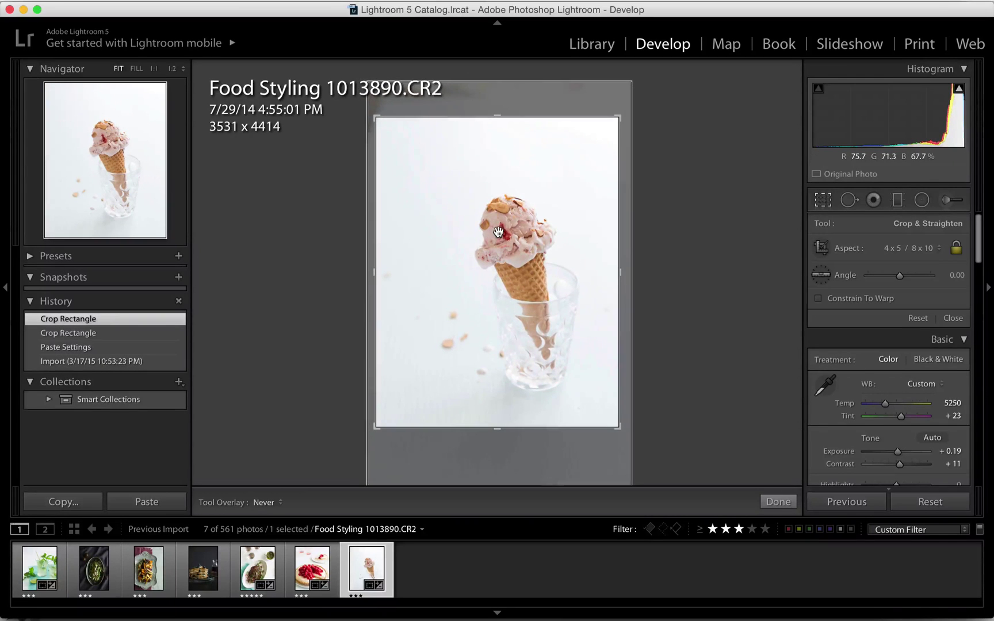
click(778, 501)
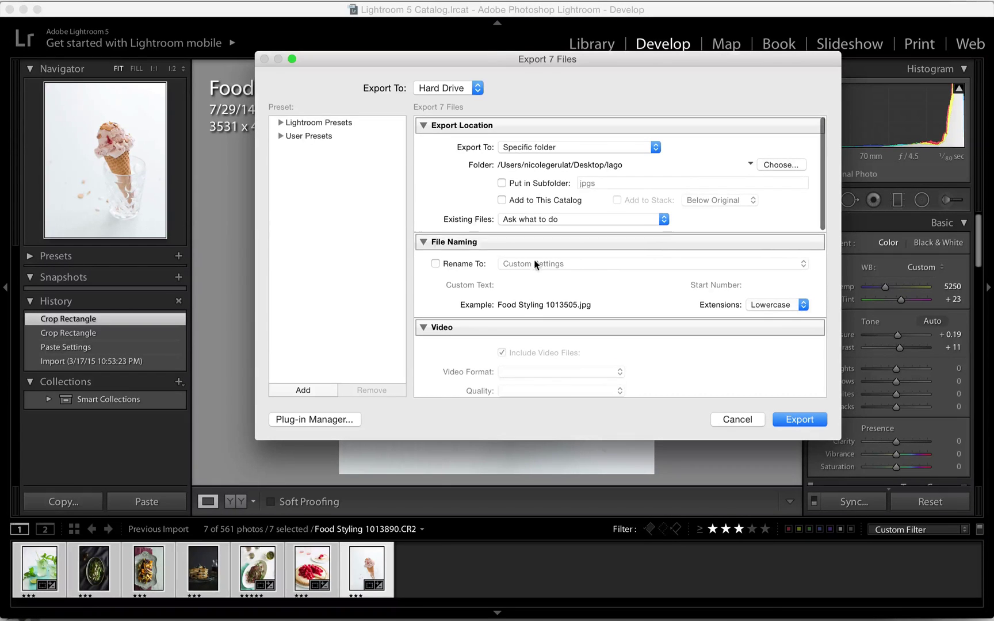
Step: Export the seven photos as JPEGs resized to fit 5.0 megapixels
scroll(down, 3)
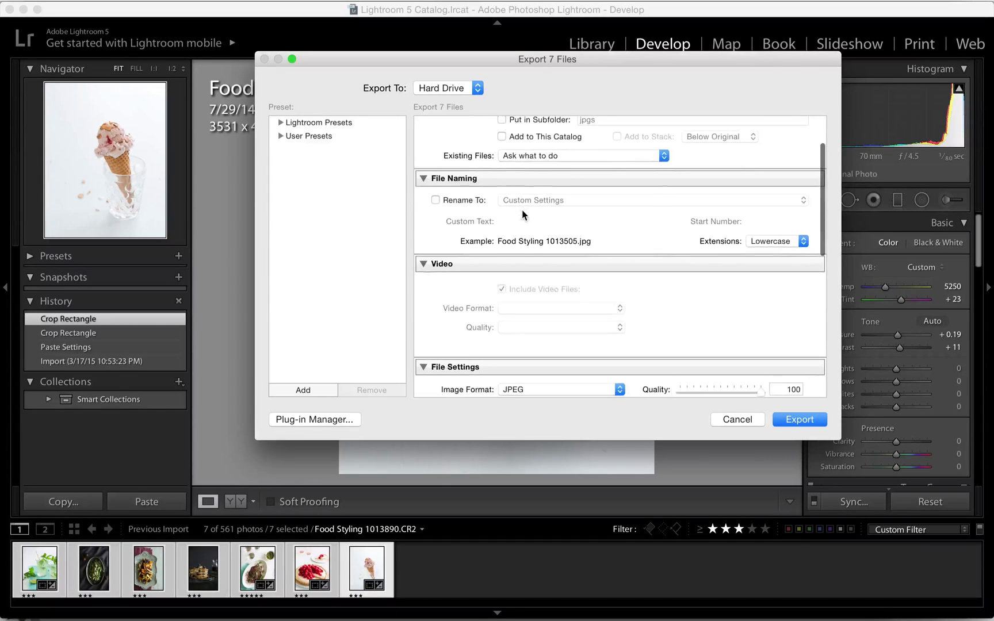
scroll(down, 3)
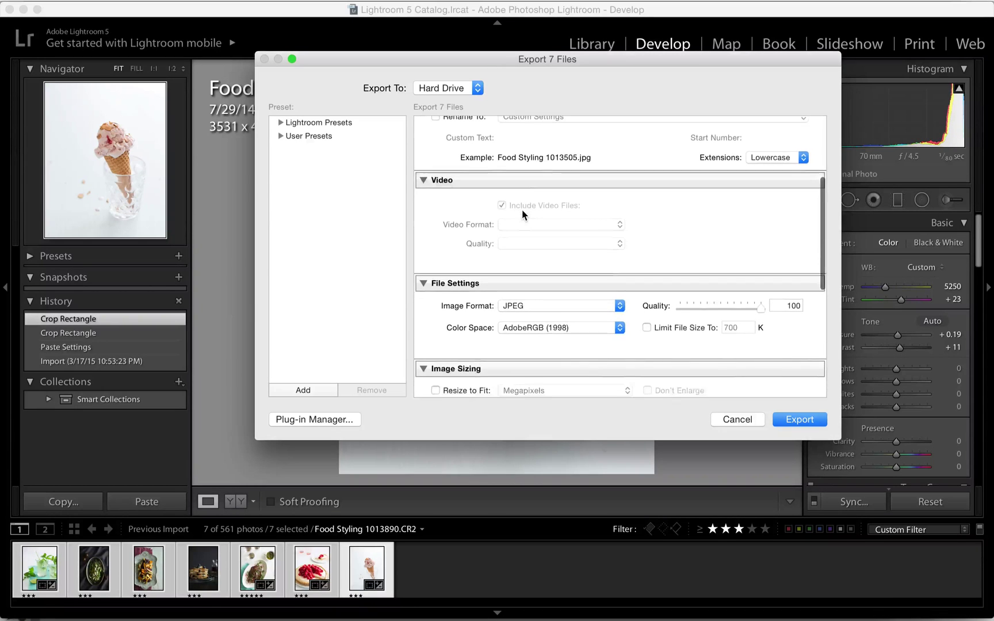
scroll(down, 3)
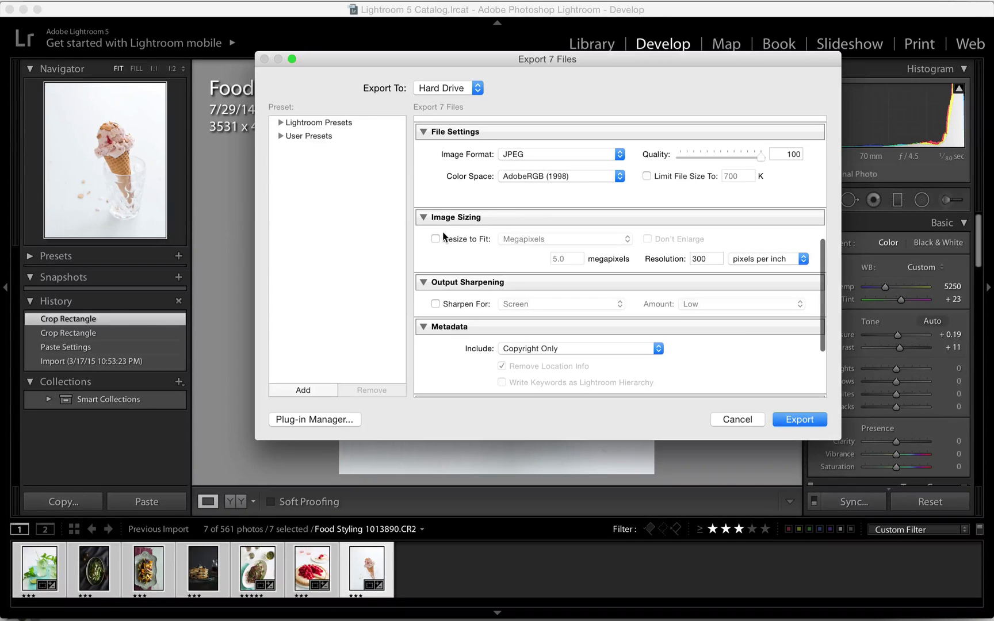
click(564, 238)
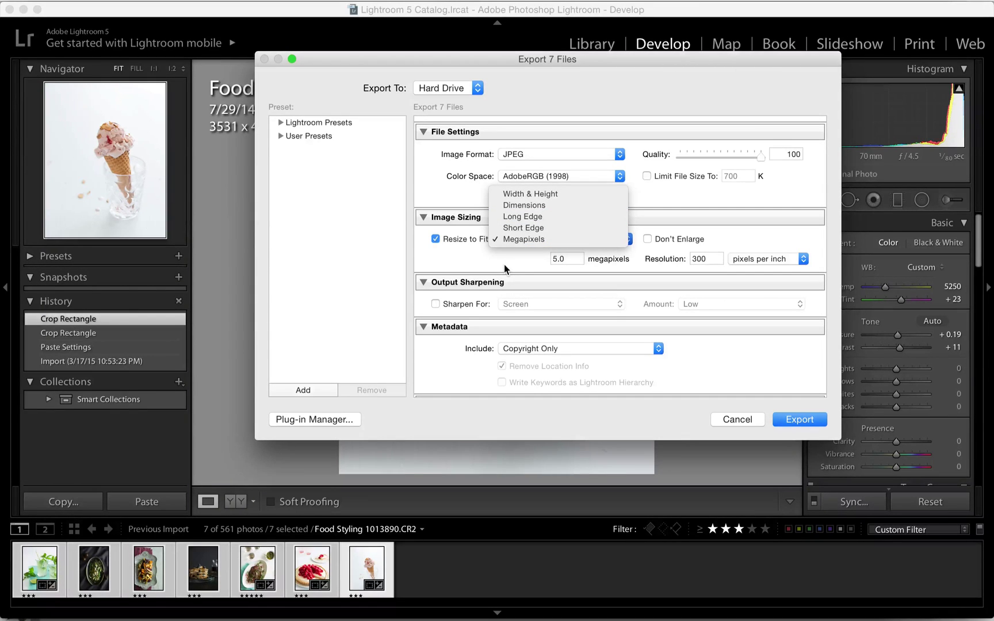
click(523, 239)
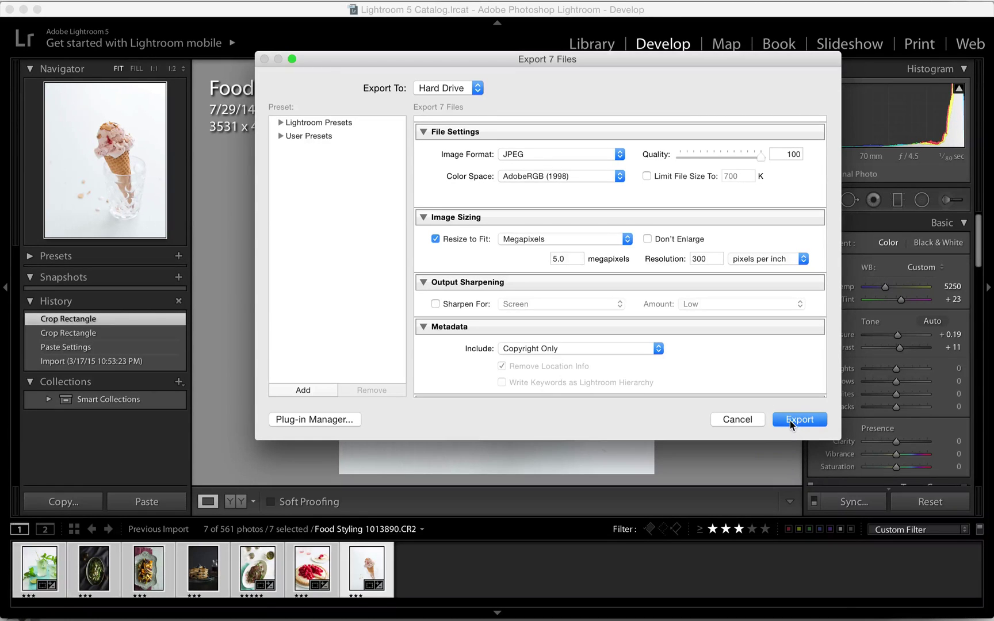
click(799, 419)
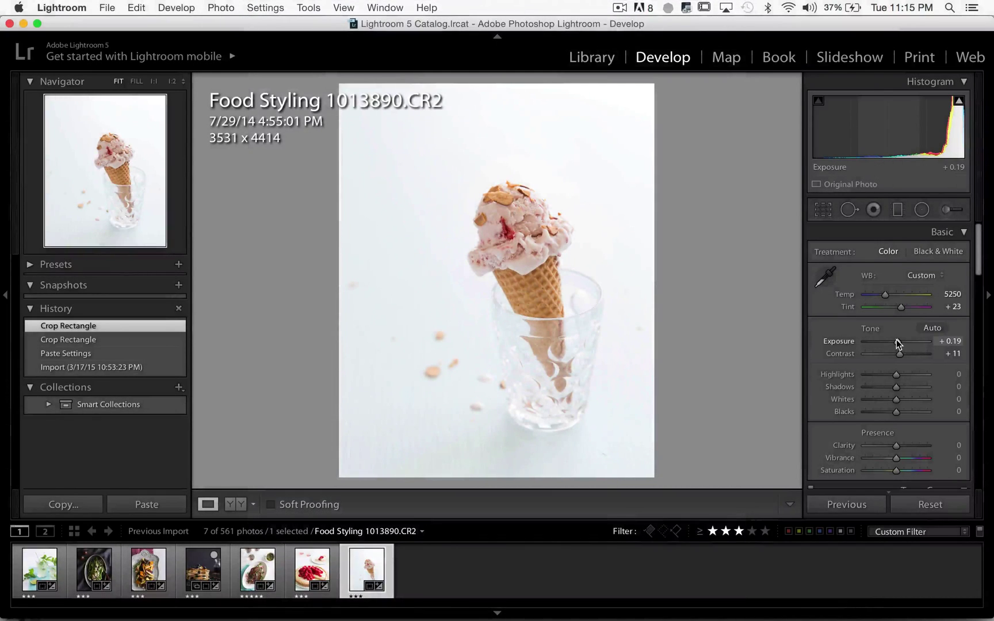